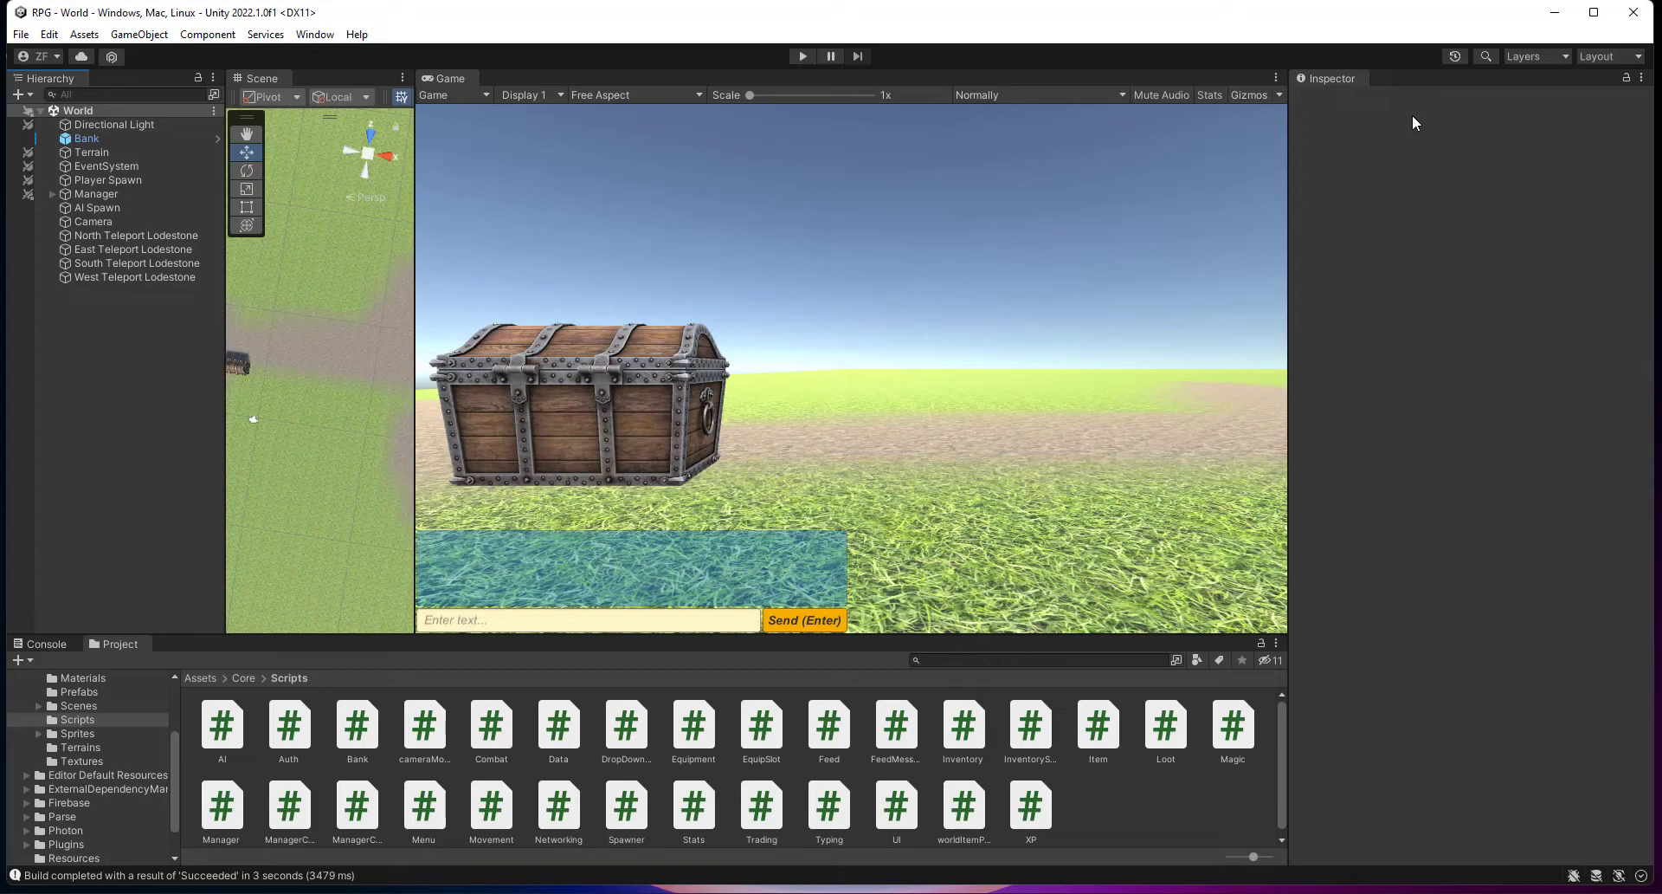
mouse_move(1407, 384)
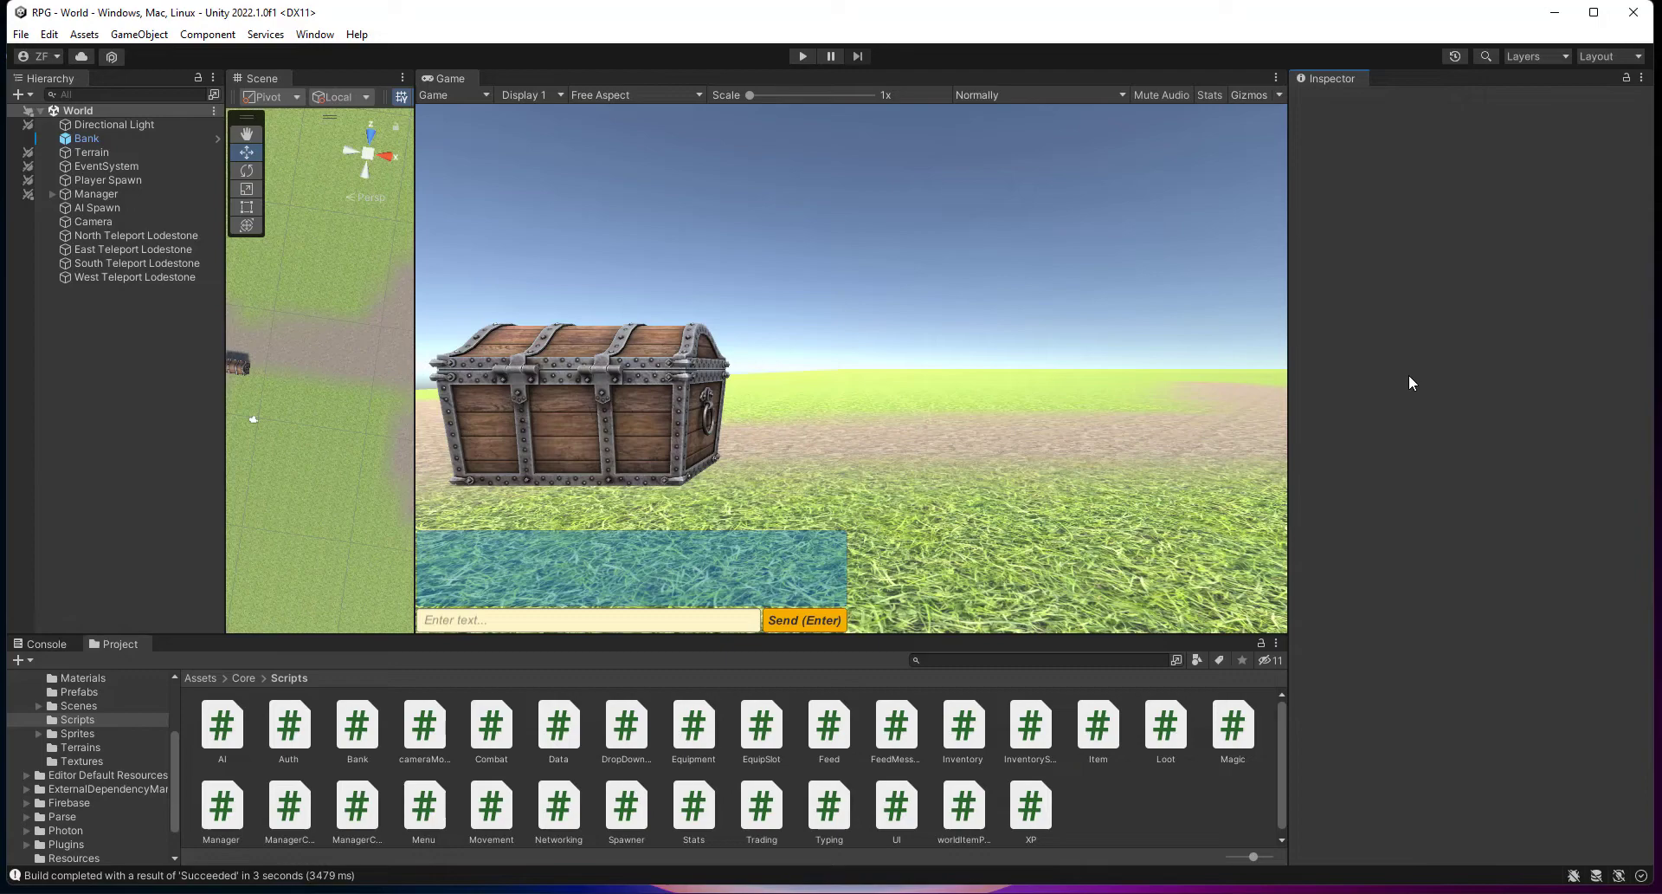
mouse_move(1339, 451)
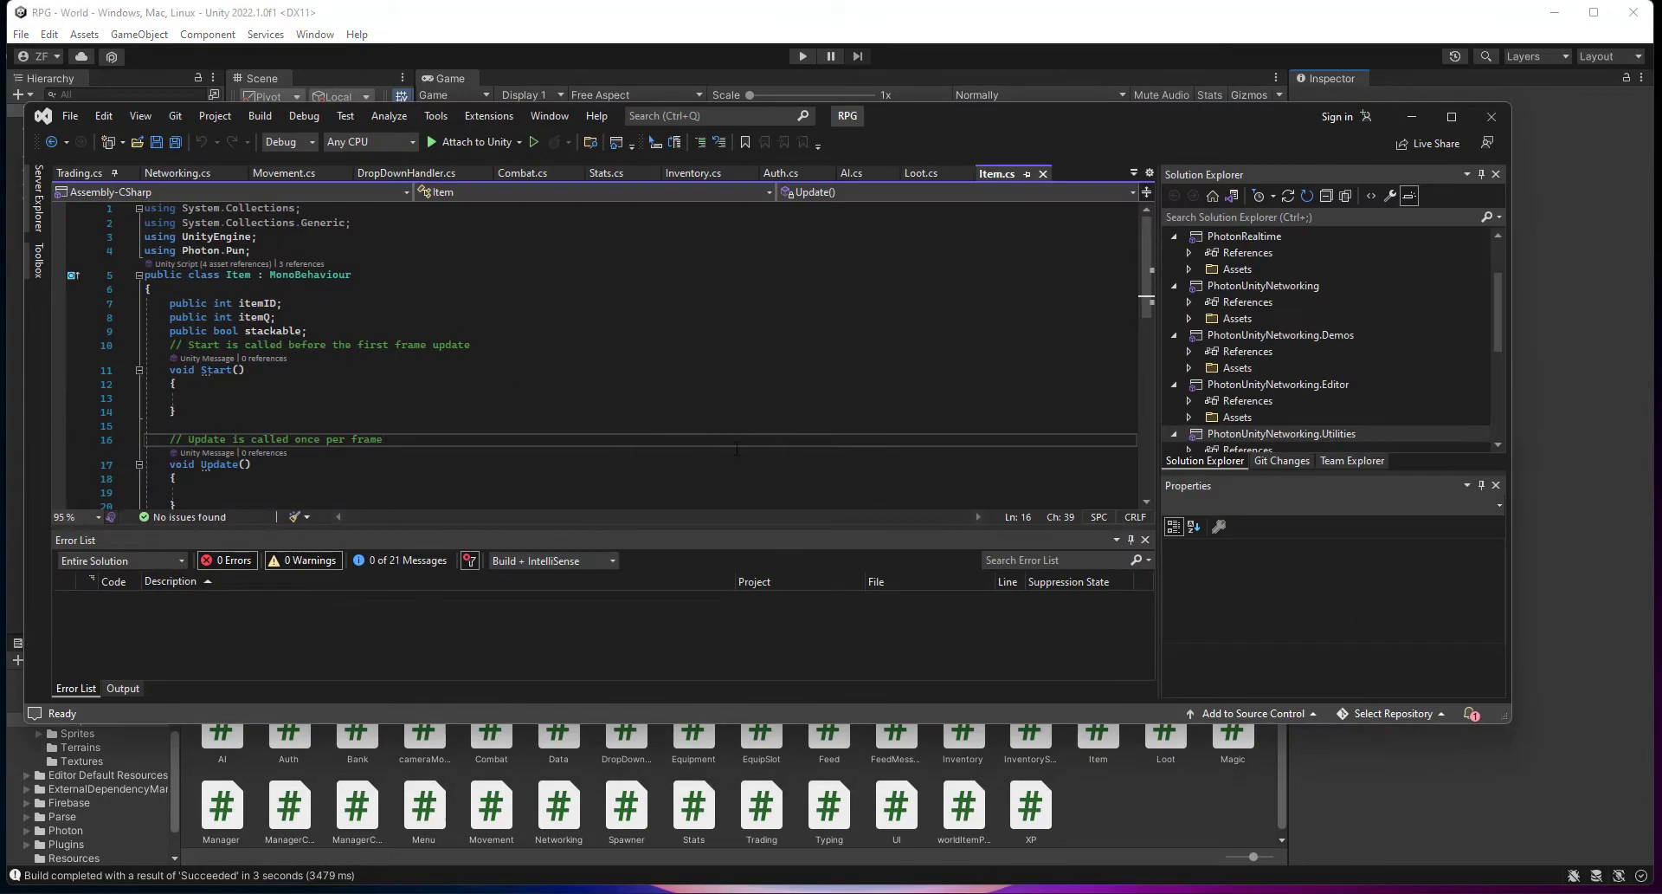
Replace the destroy call in Start with StartCoroutine(deletedelay()) inside the IsMasterClient check
scroll(down, 3)
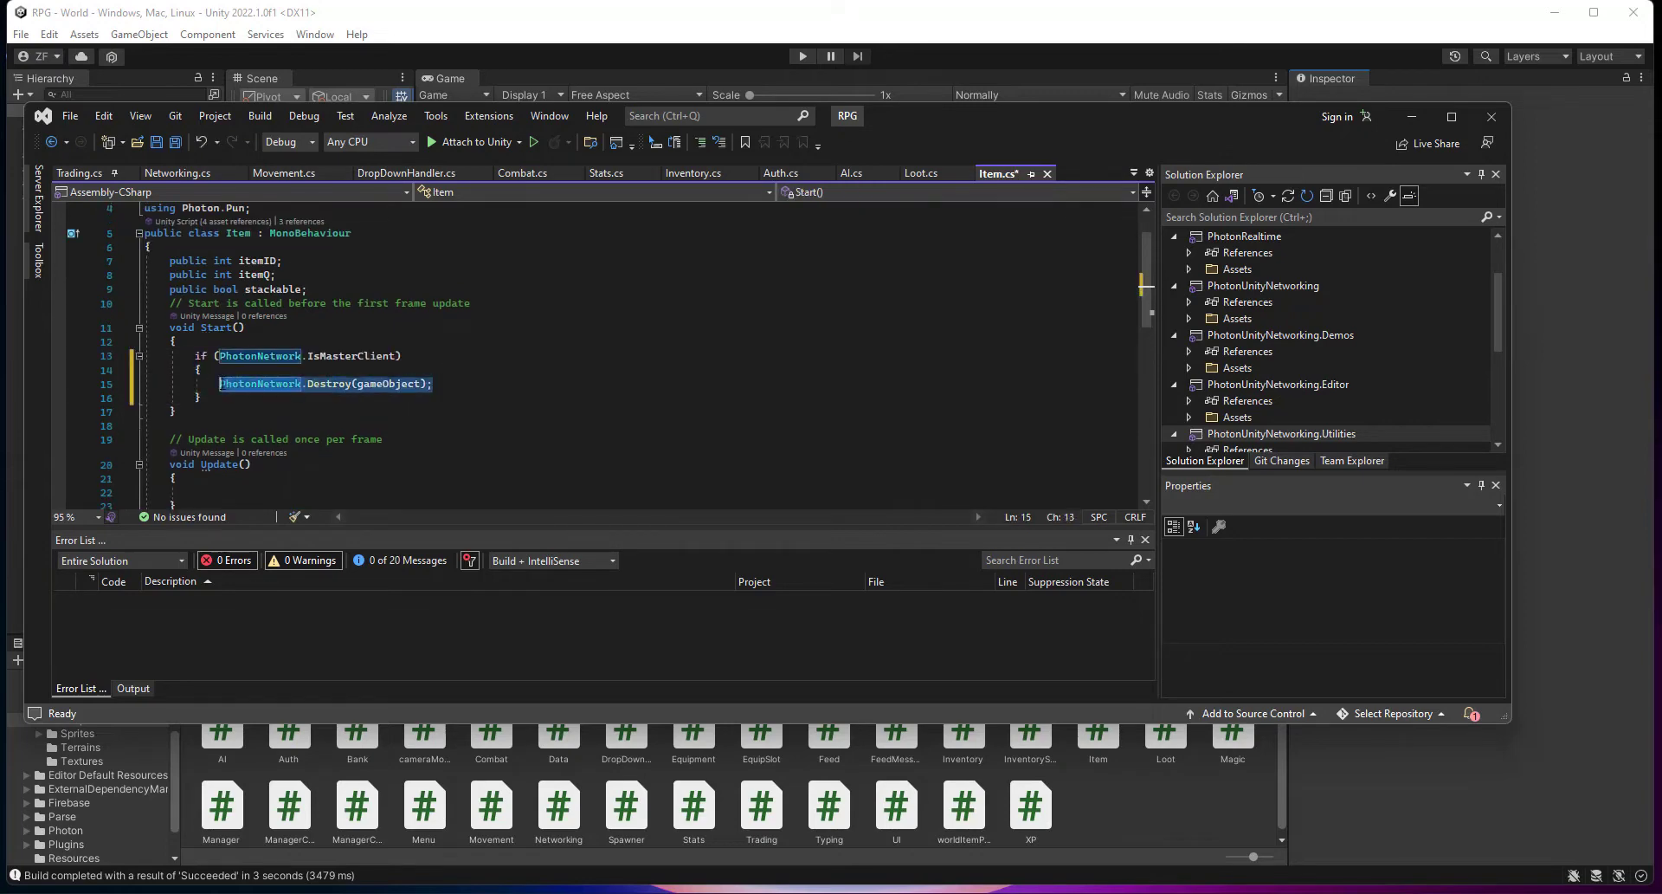
text(StartCoroutine()
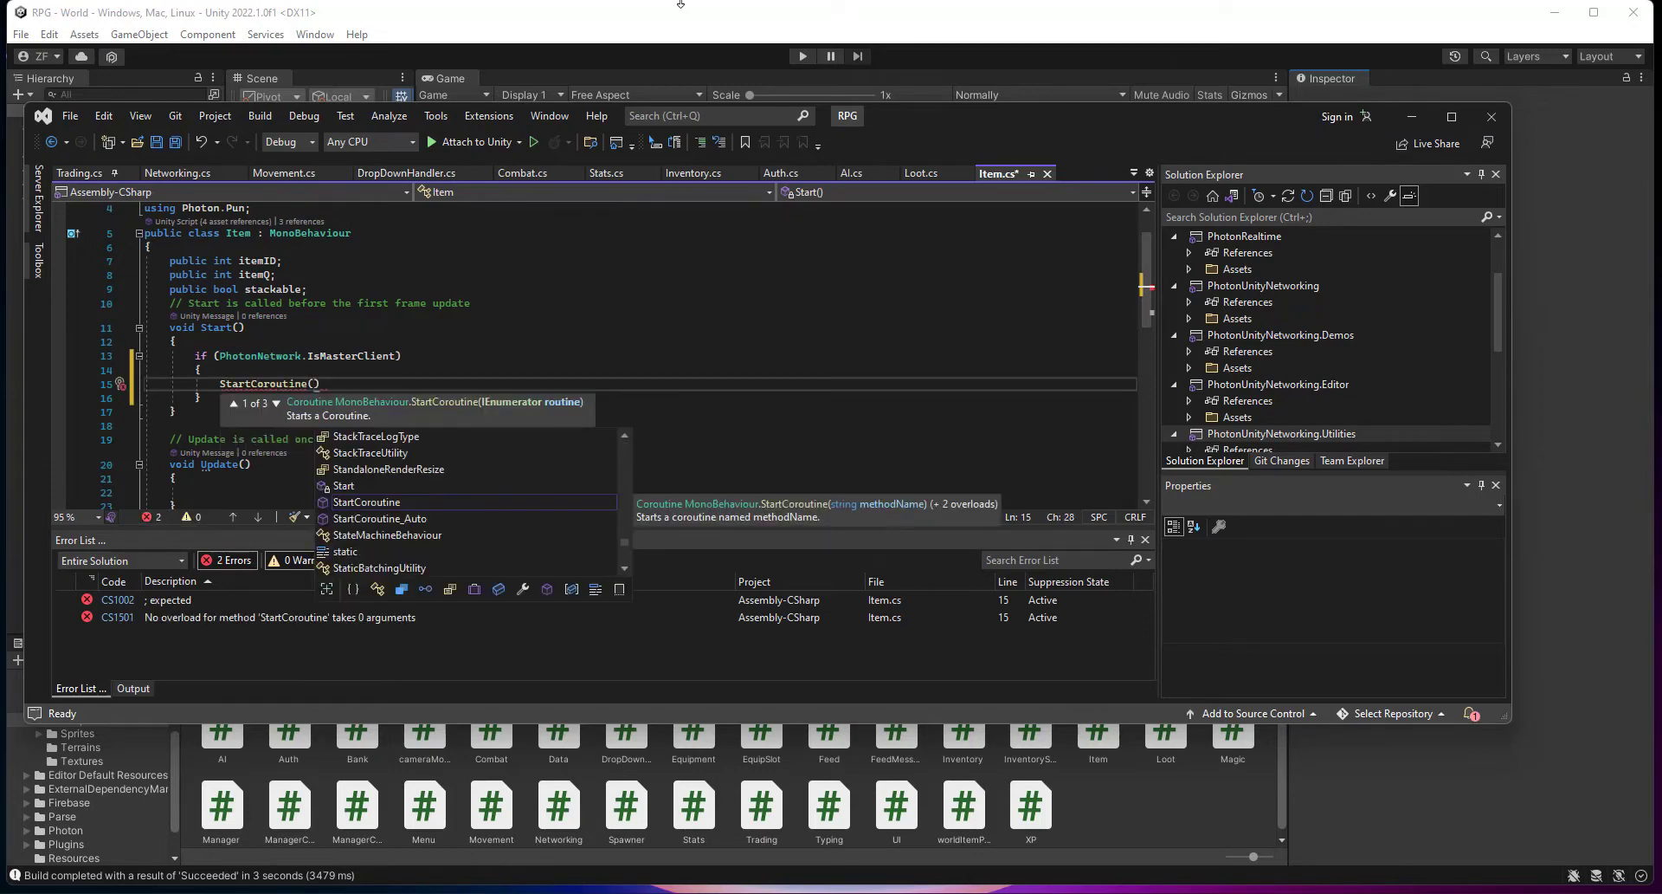
text(deletedels)
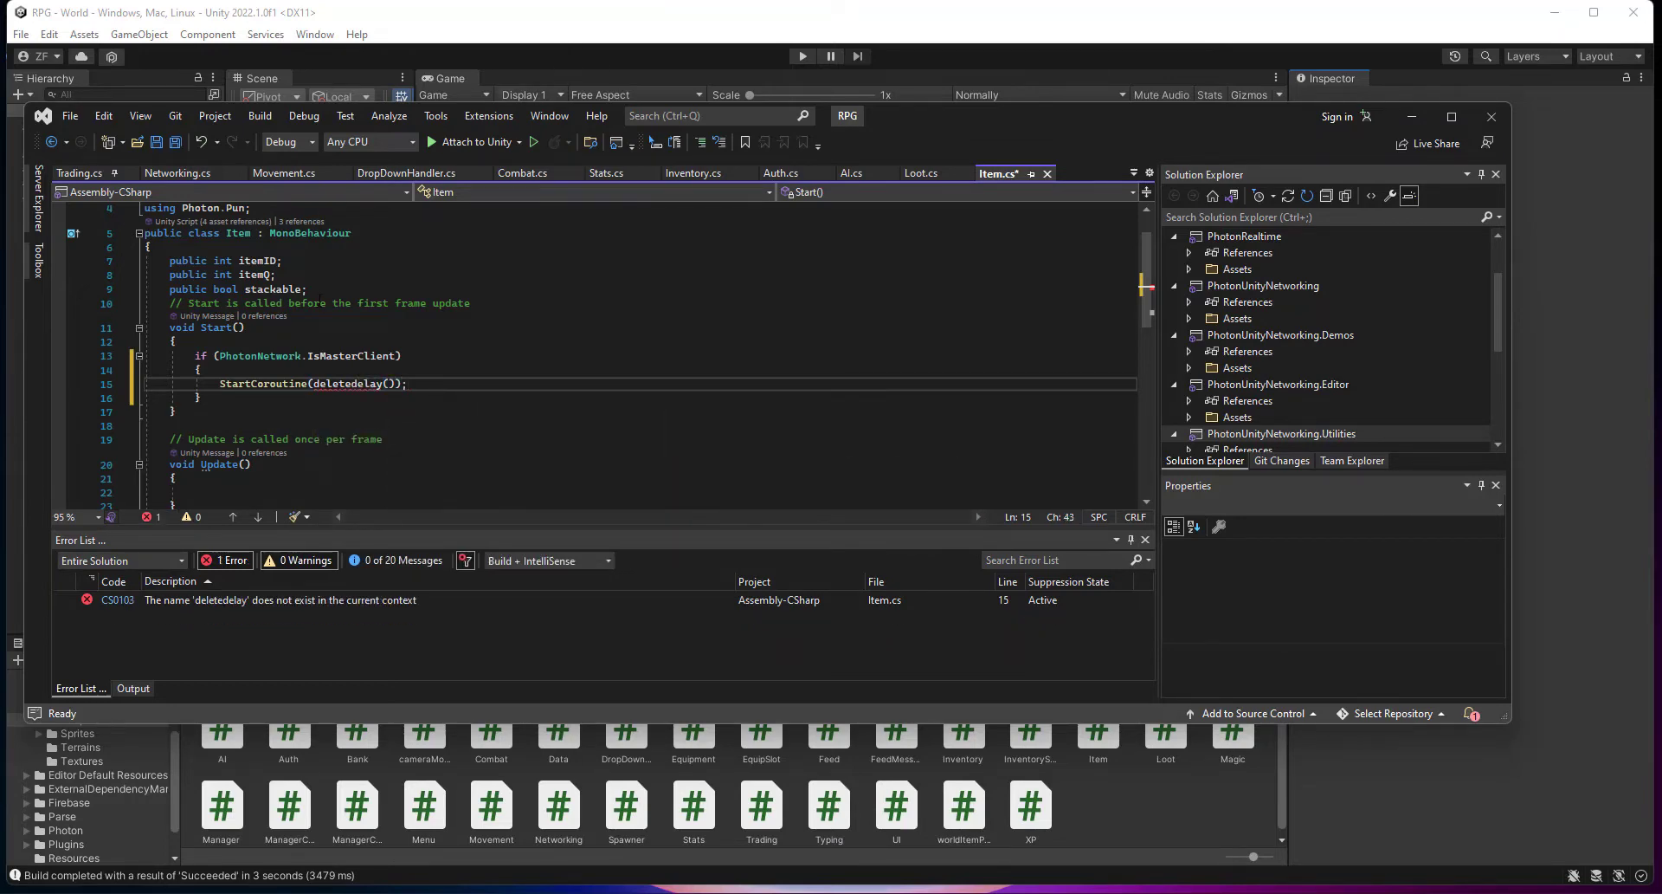
Add a 'public int lifetime;' field to the Item script
text(public;)
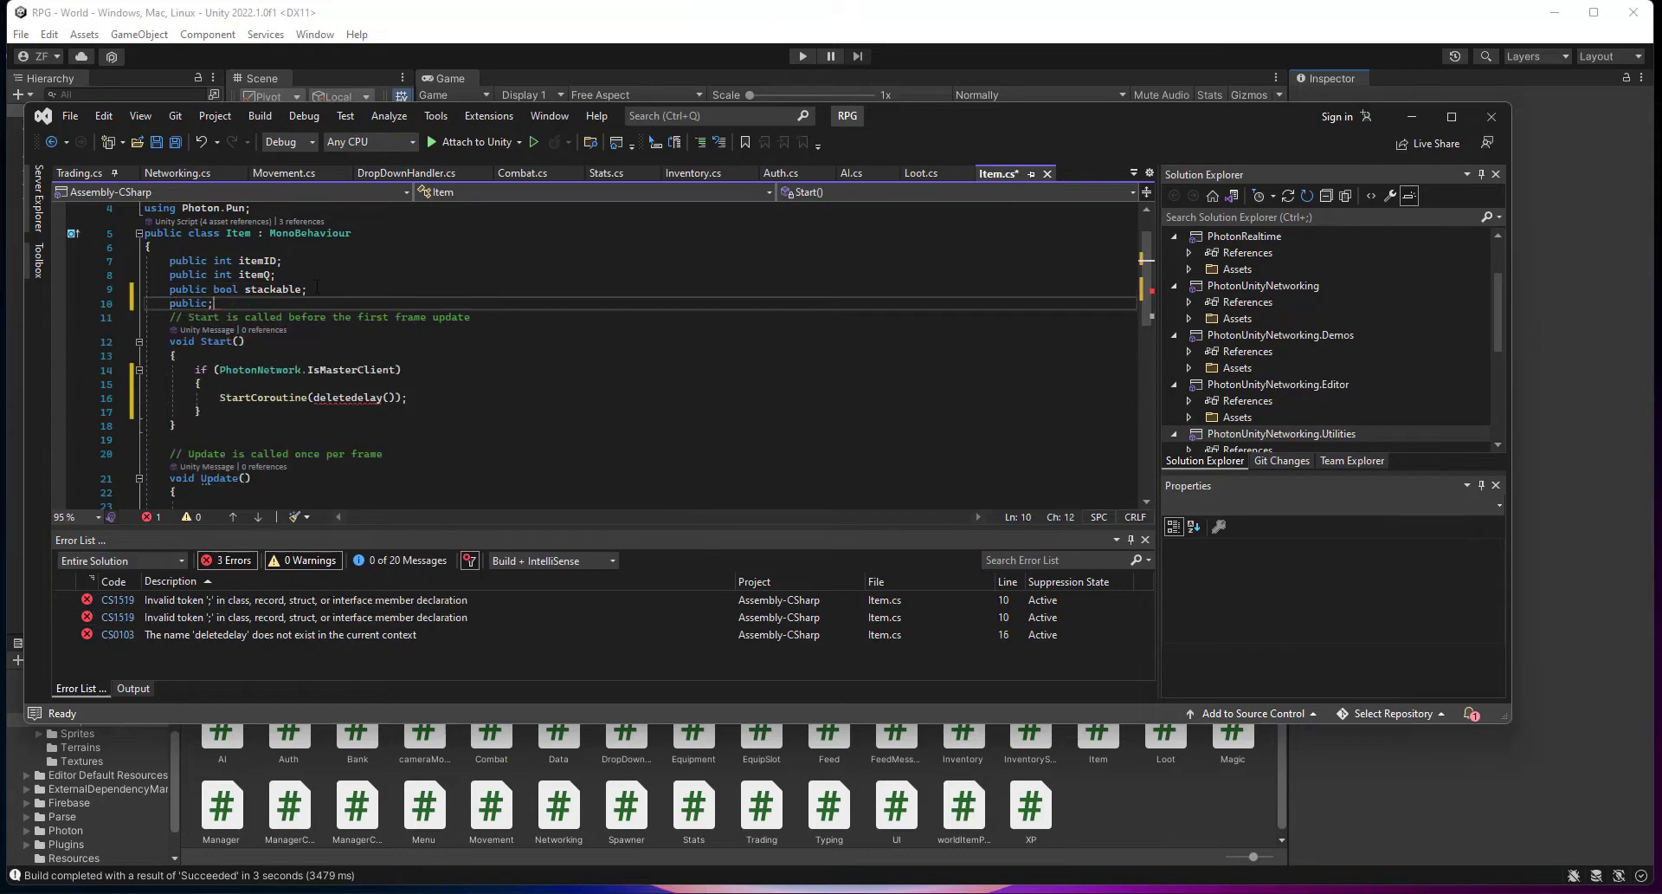
text(int l)
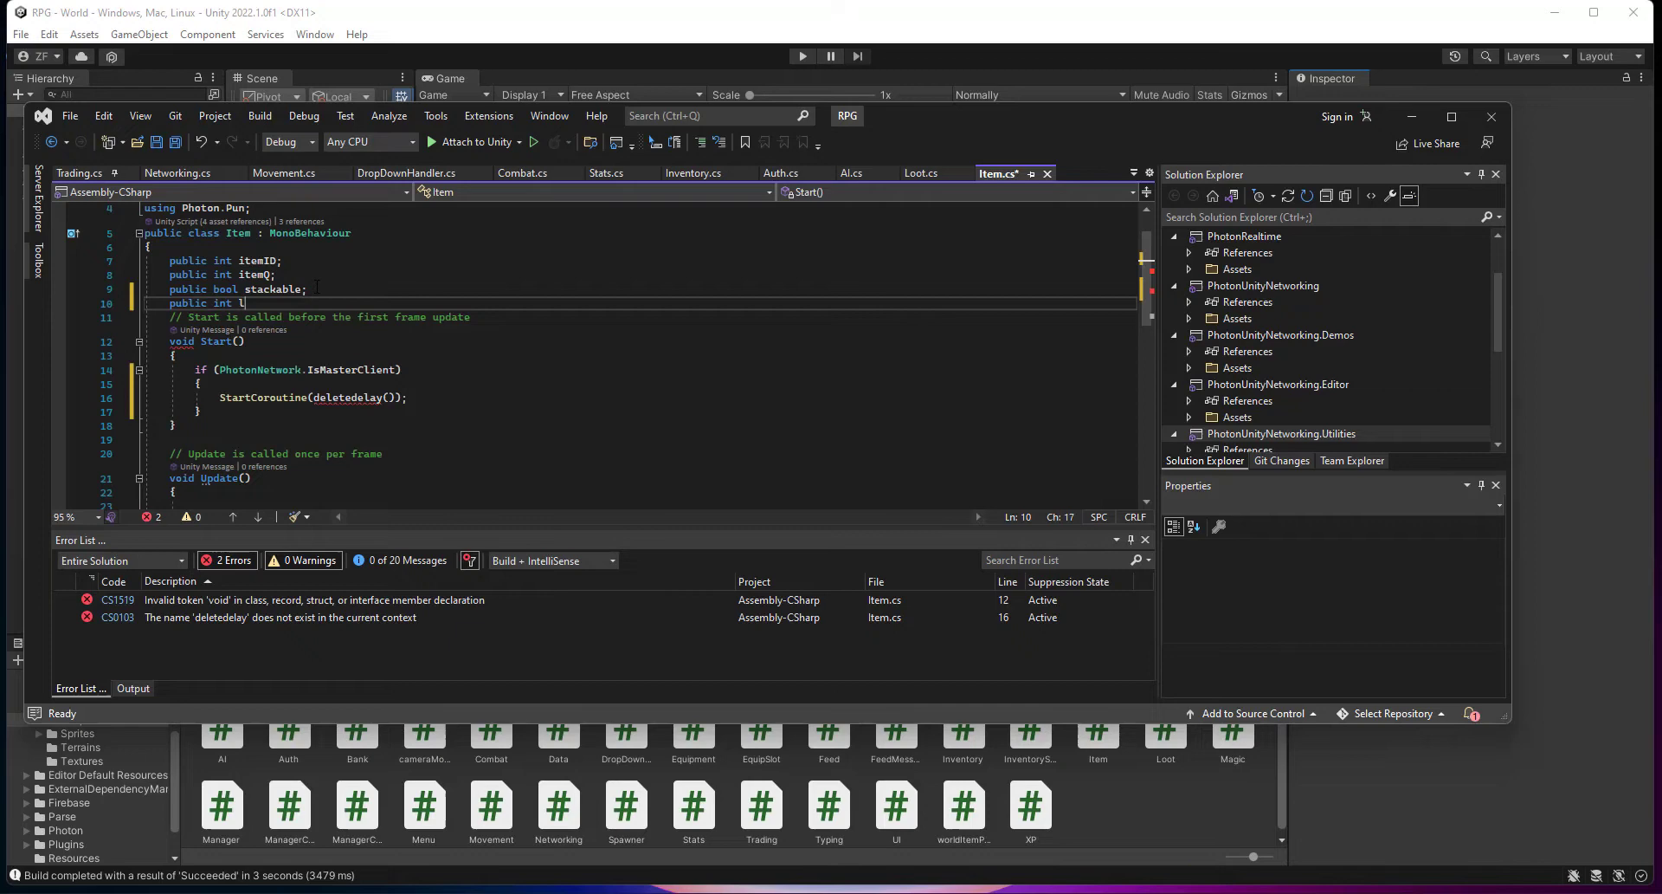
text(ifetime;)
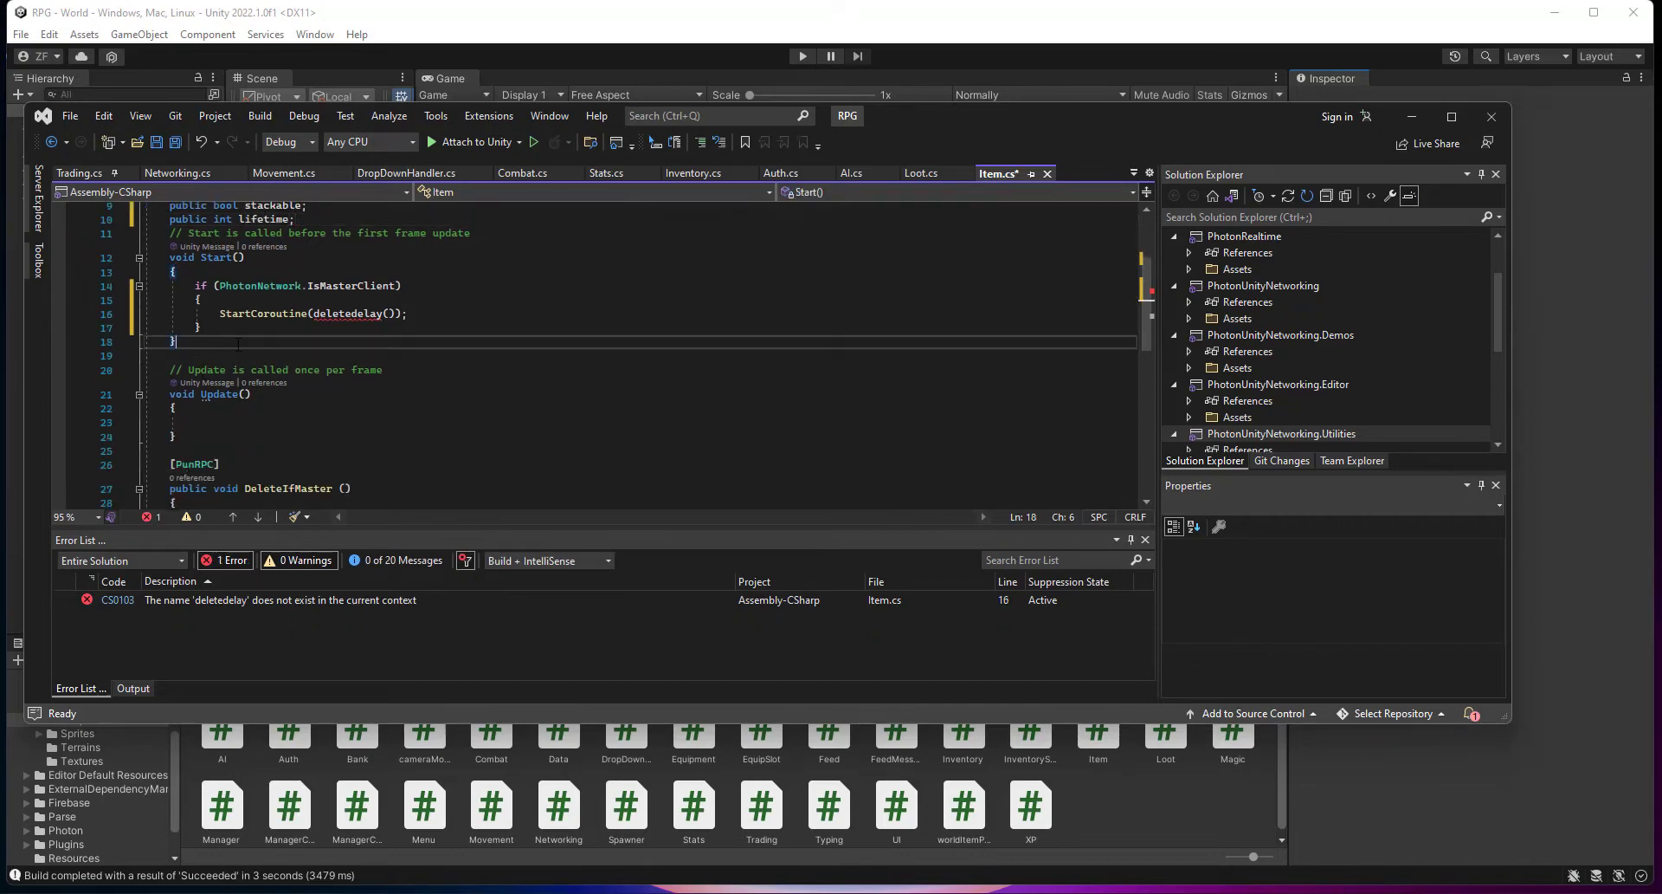
Write an IEnumerator deletedelay() coroutine with 'yield return new WaitForSeconds(lifetime);'
text(IEnumera)
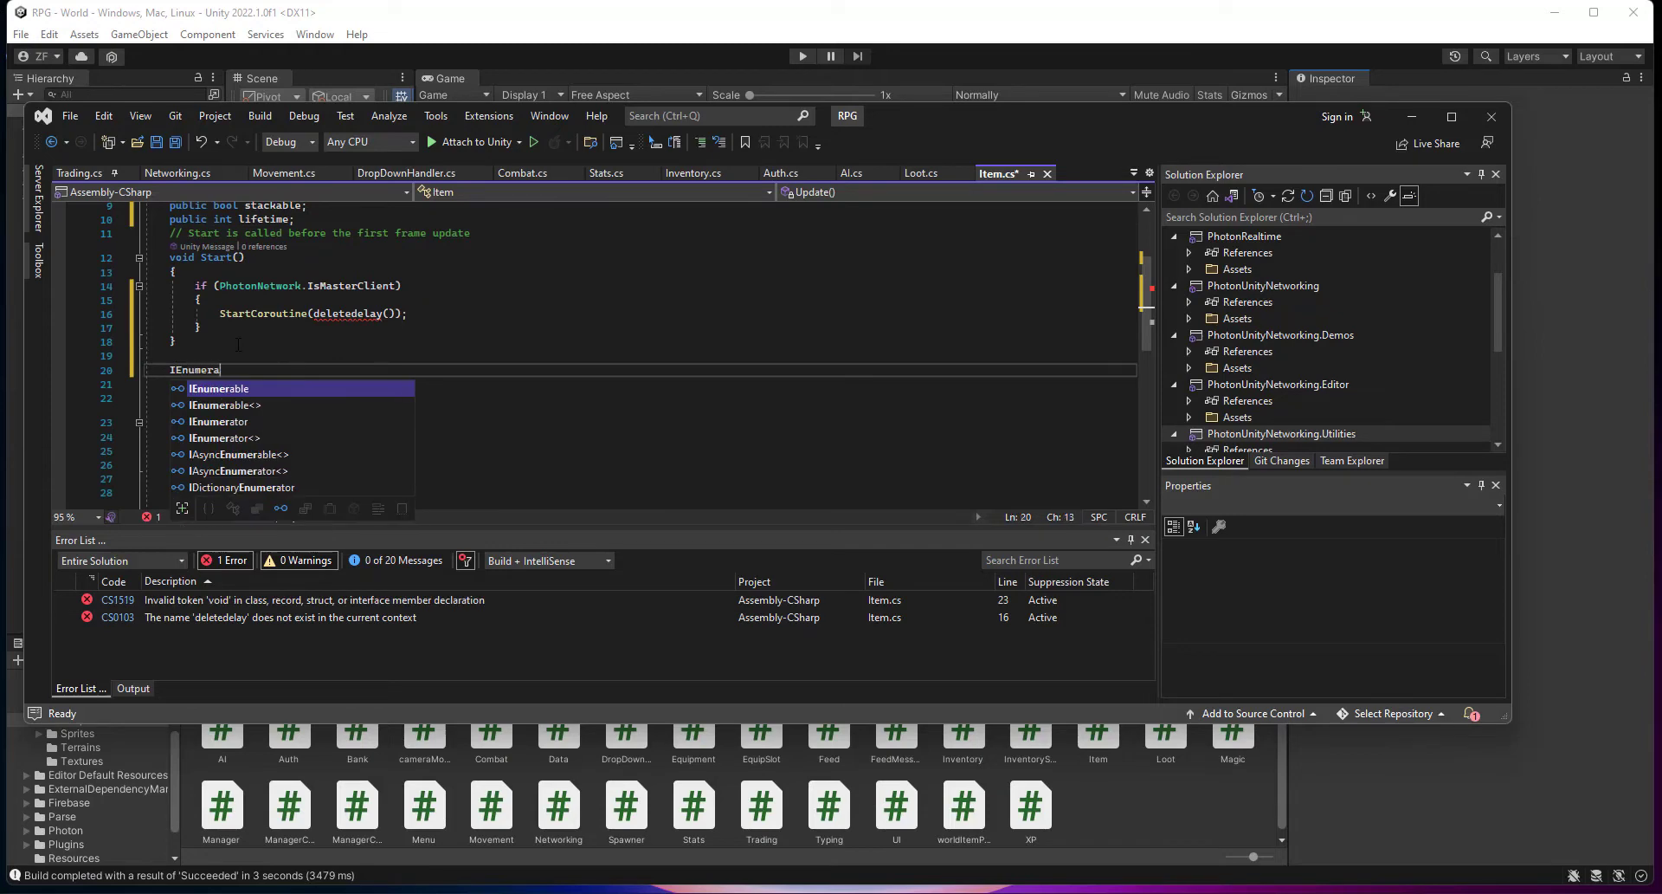
text(delete)
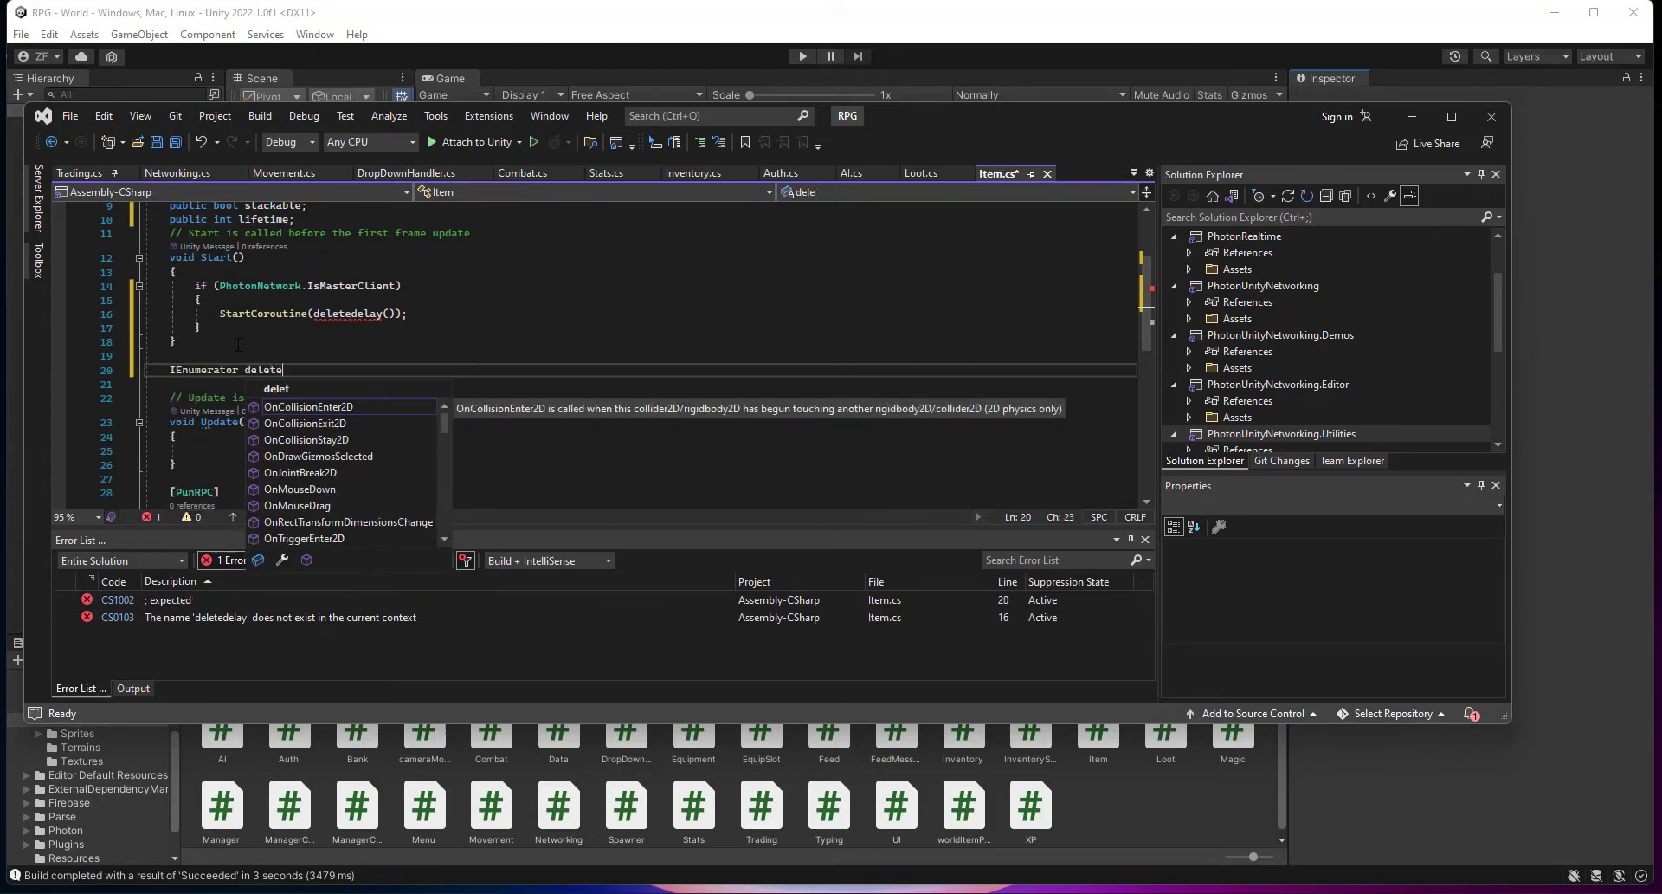
text(edelay ())
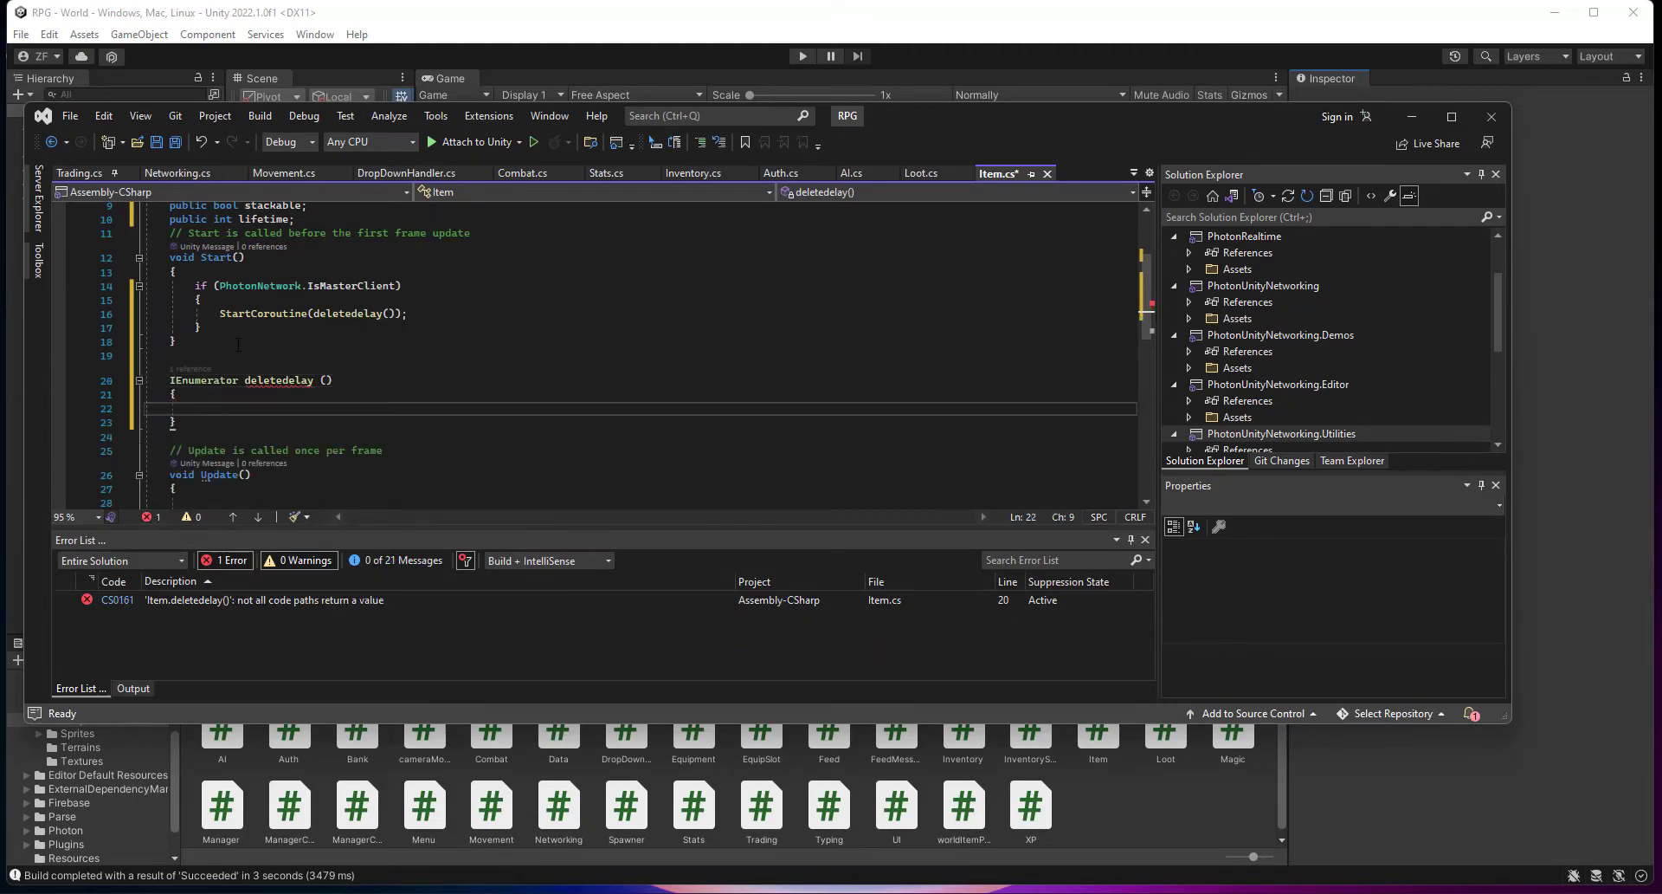
text(yield return new WaitForSeconds(lifetime);)
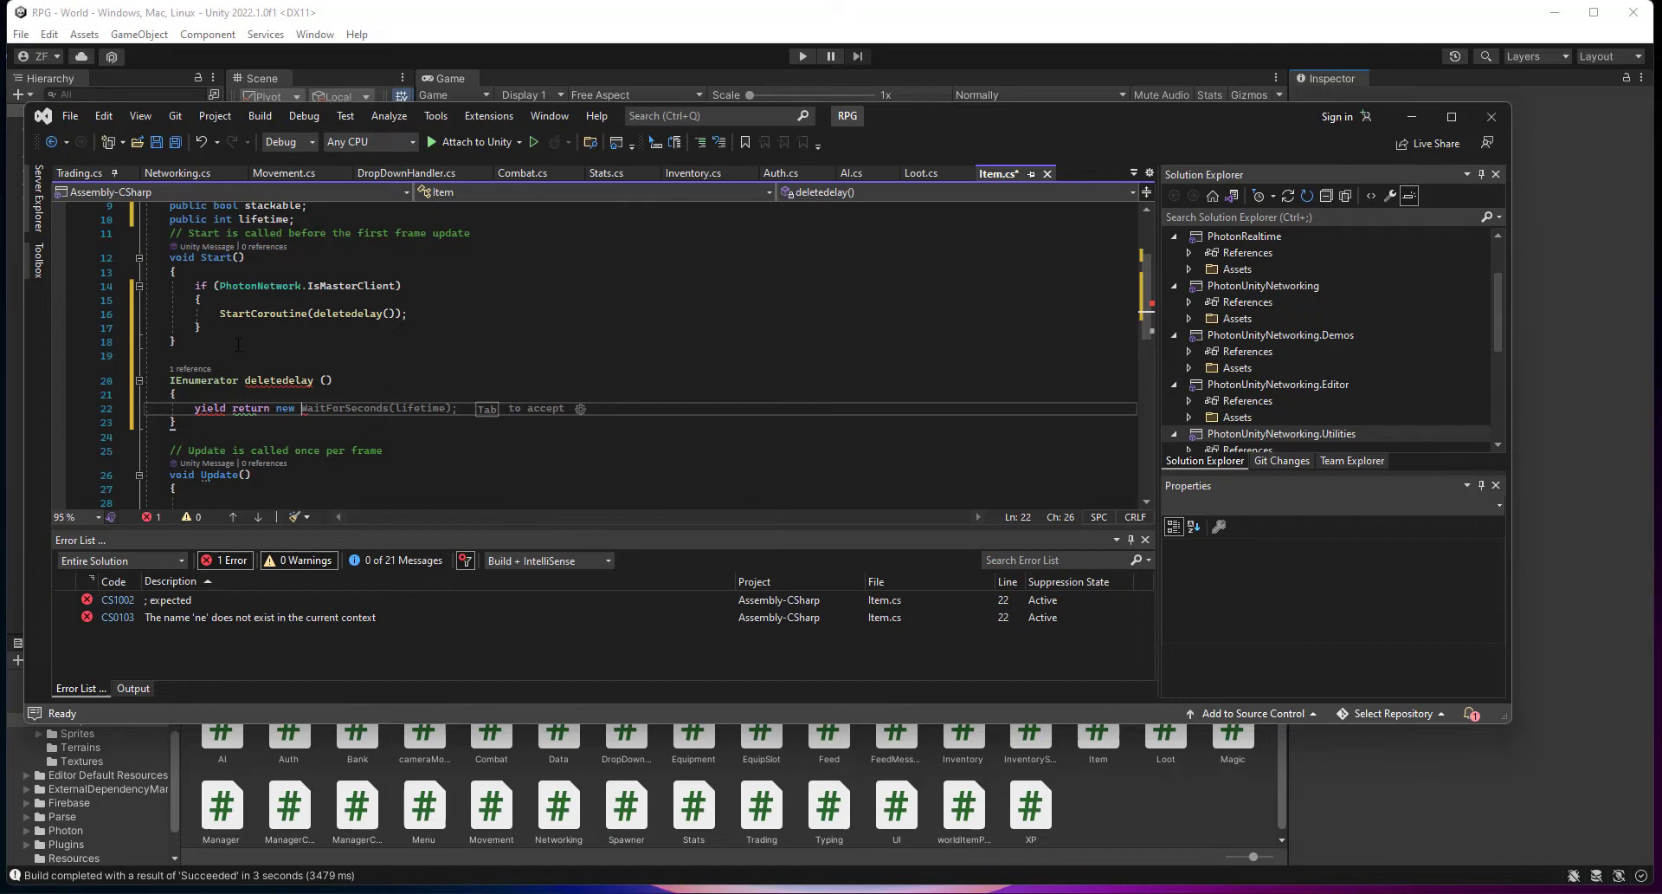
text(Wait)
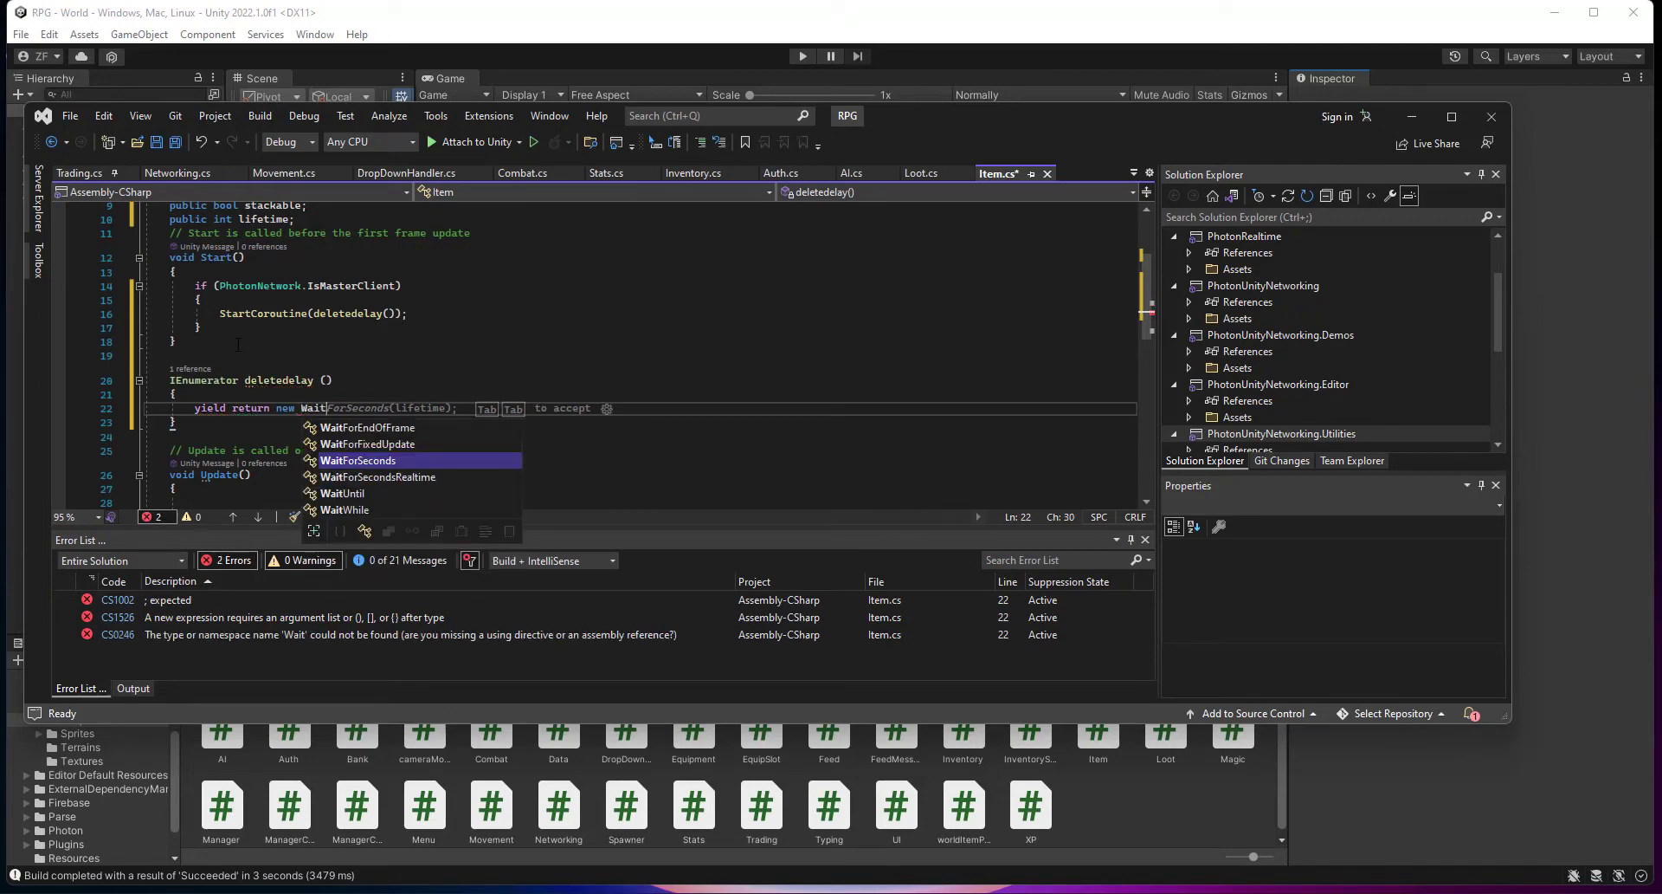
key(Tab)
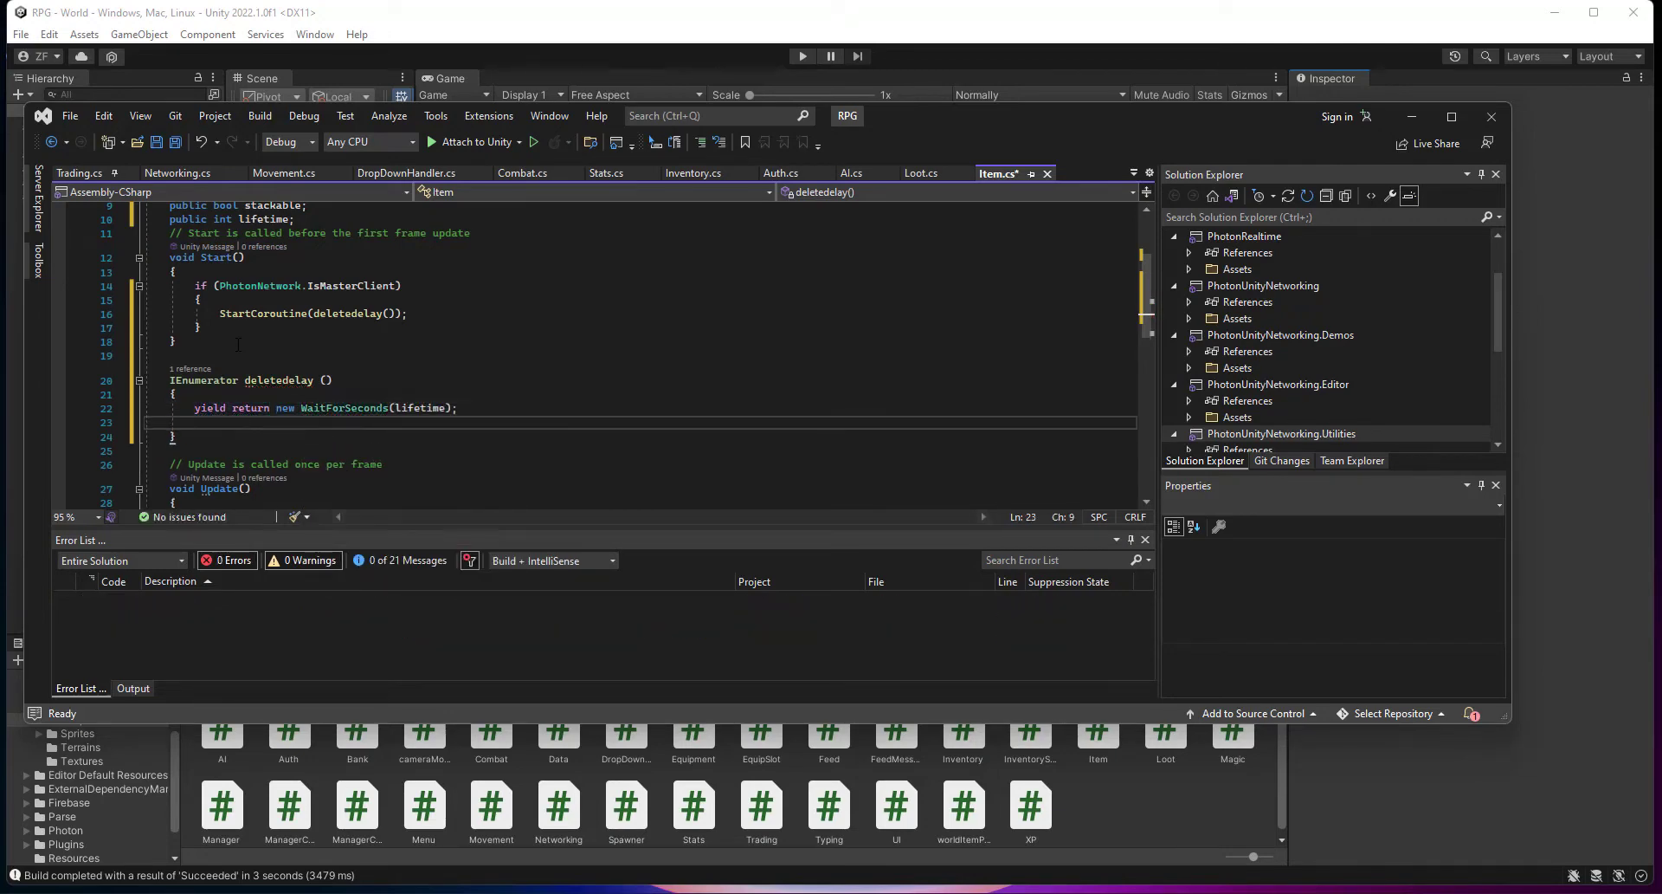
scroll(down, 3)
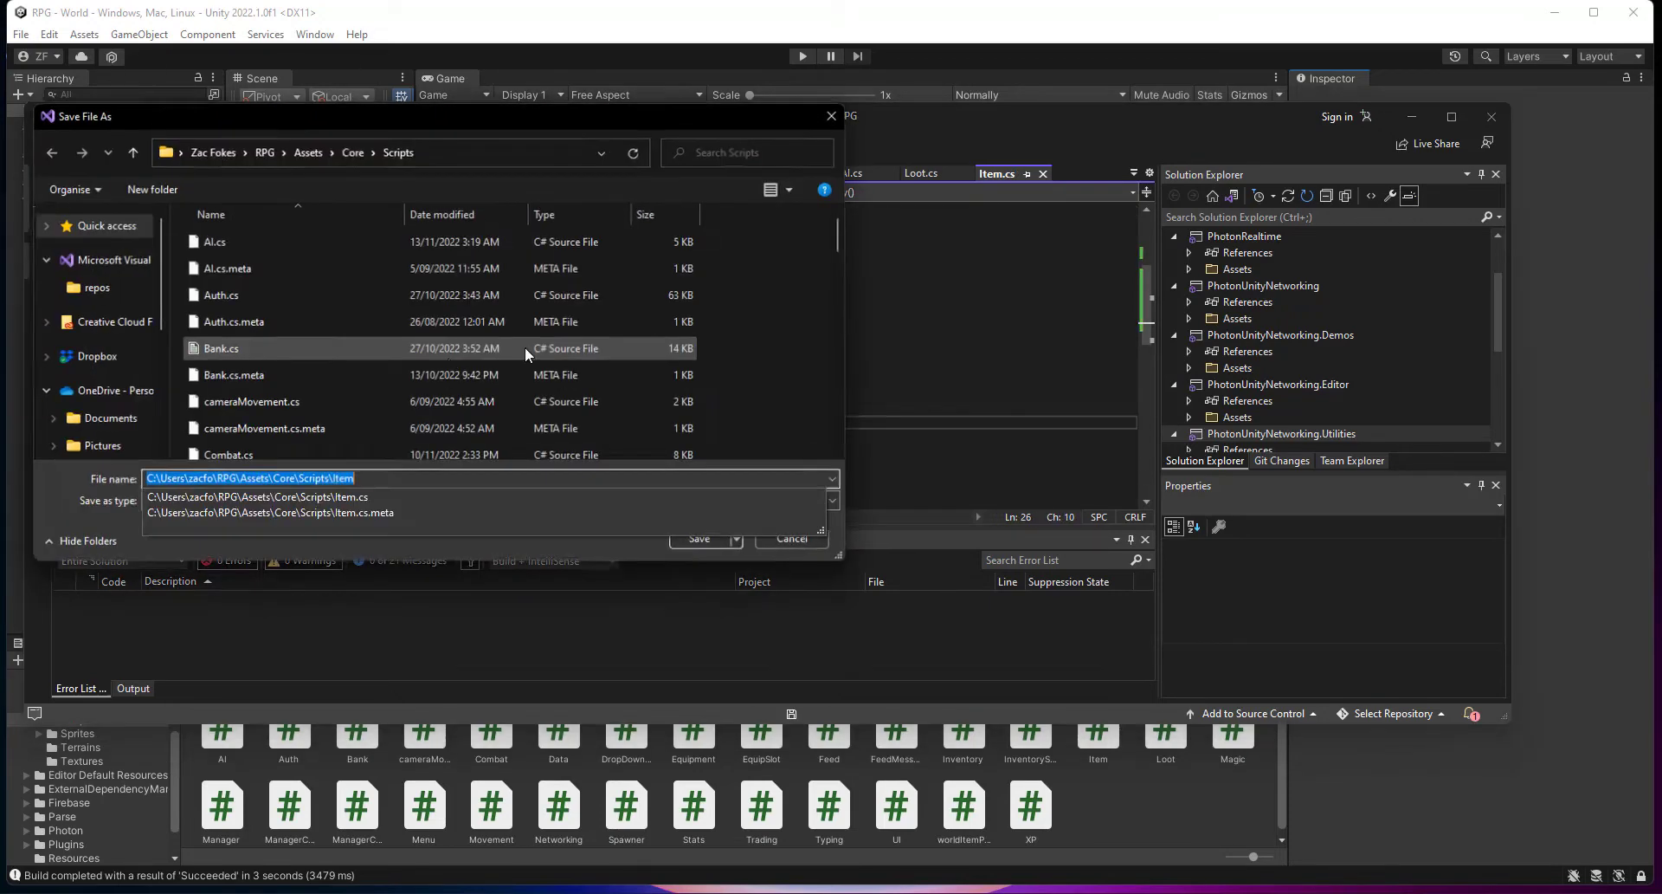
Confirm saving Item.cs in the Save File As dialog
click(697, 538)
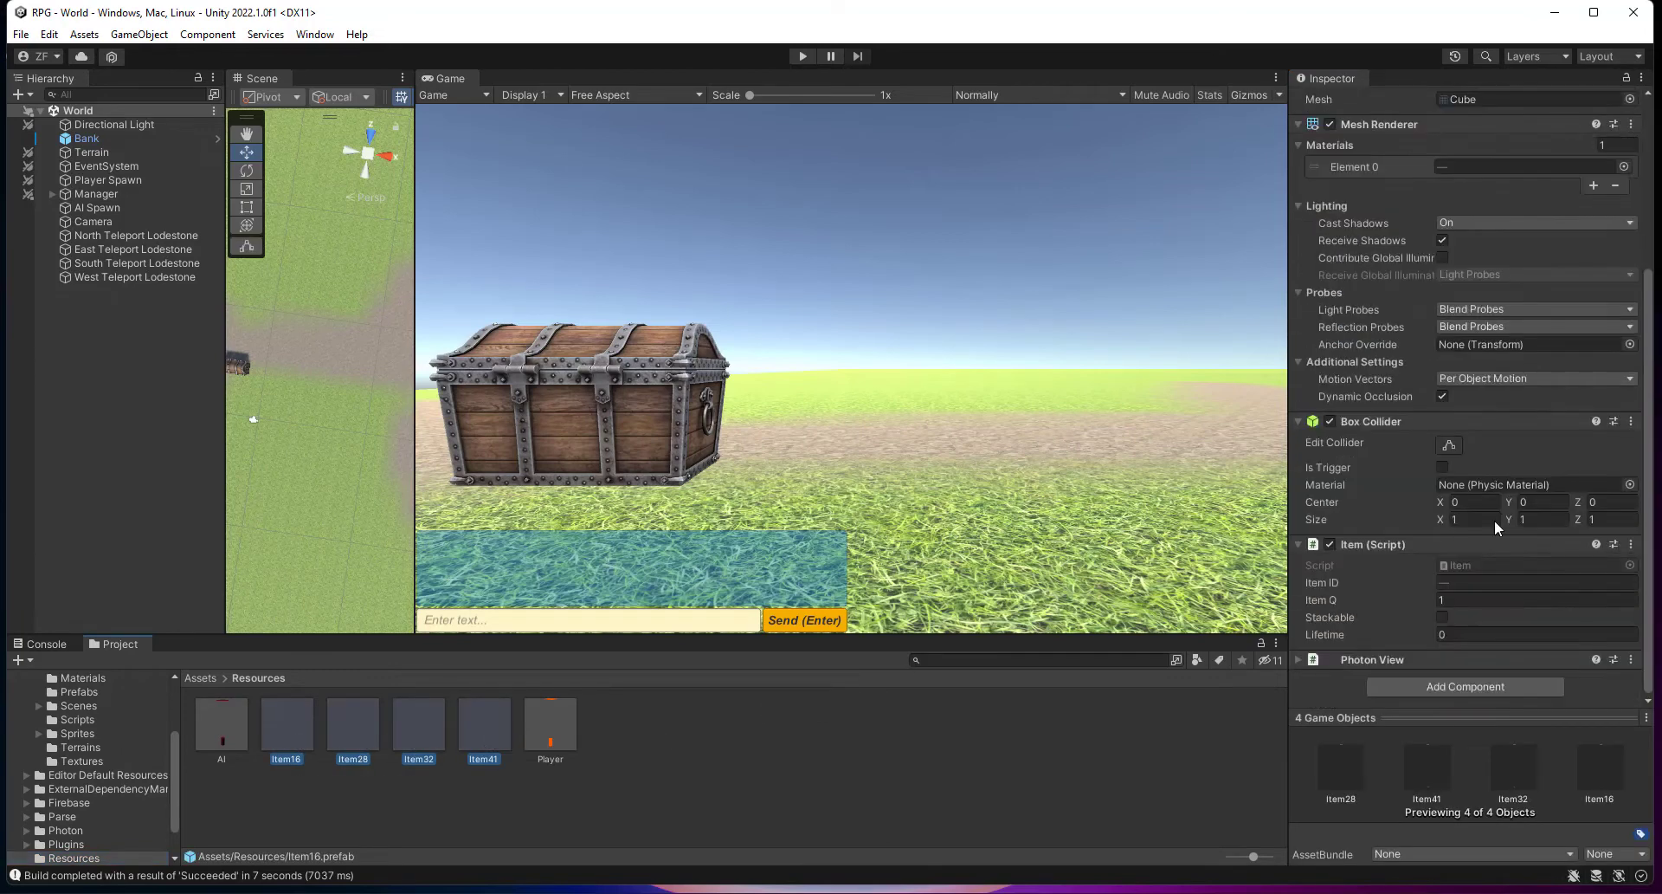
Set the item prefabs' Lifetime field to 30 in the Item (Script) component
click(1536, 634)
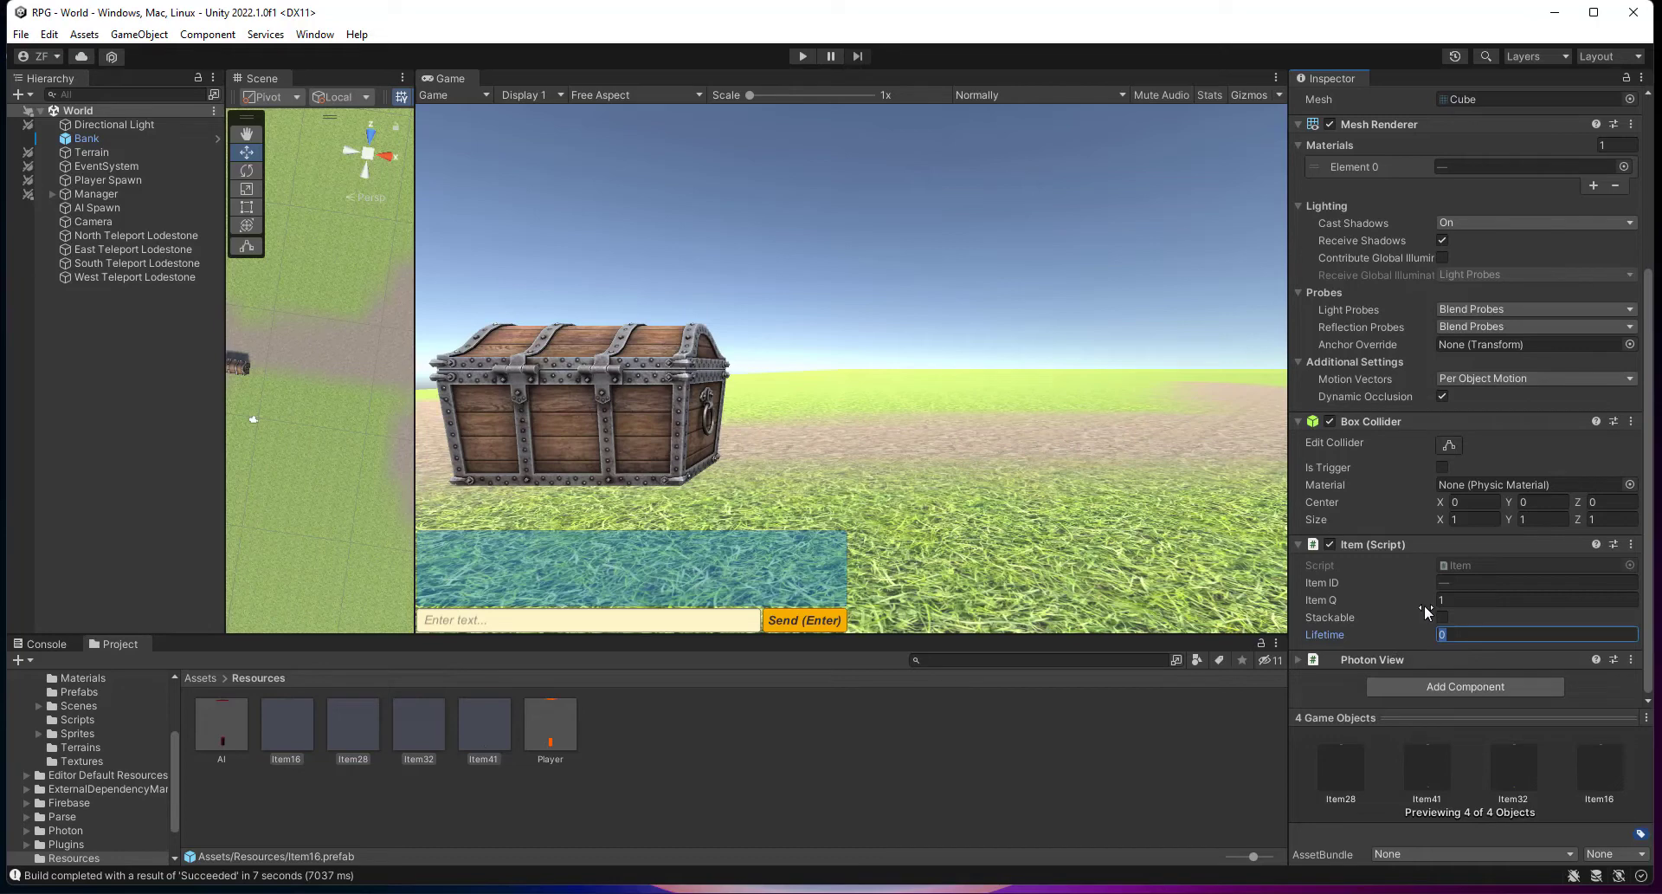
text(30)
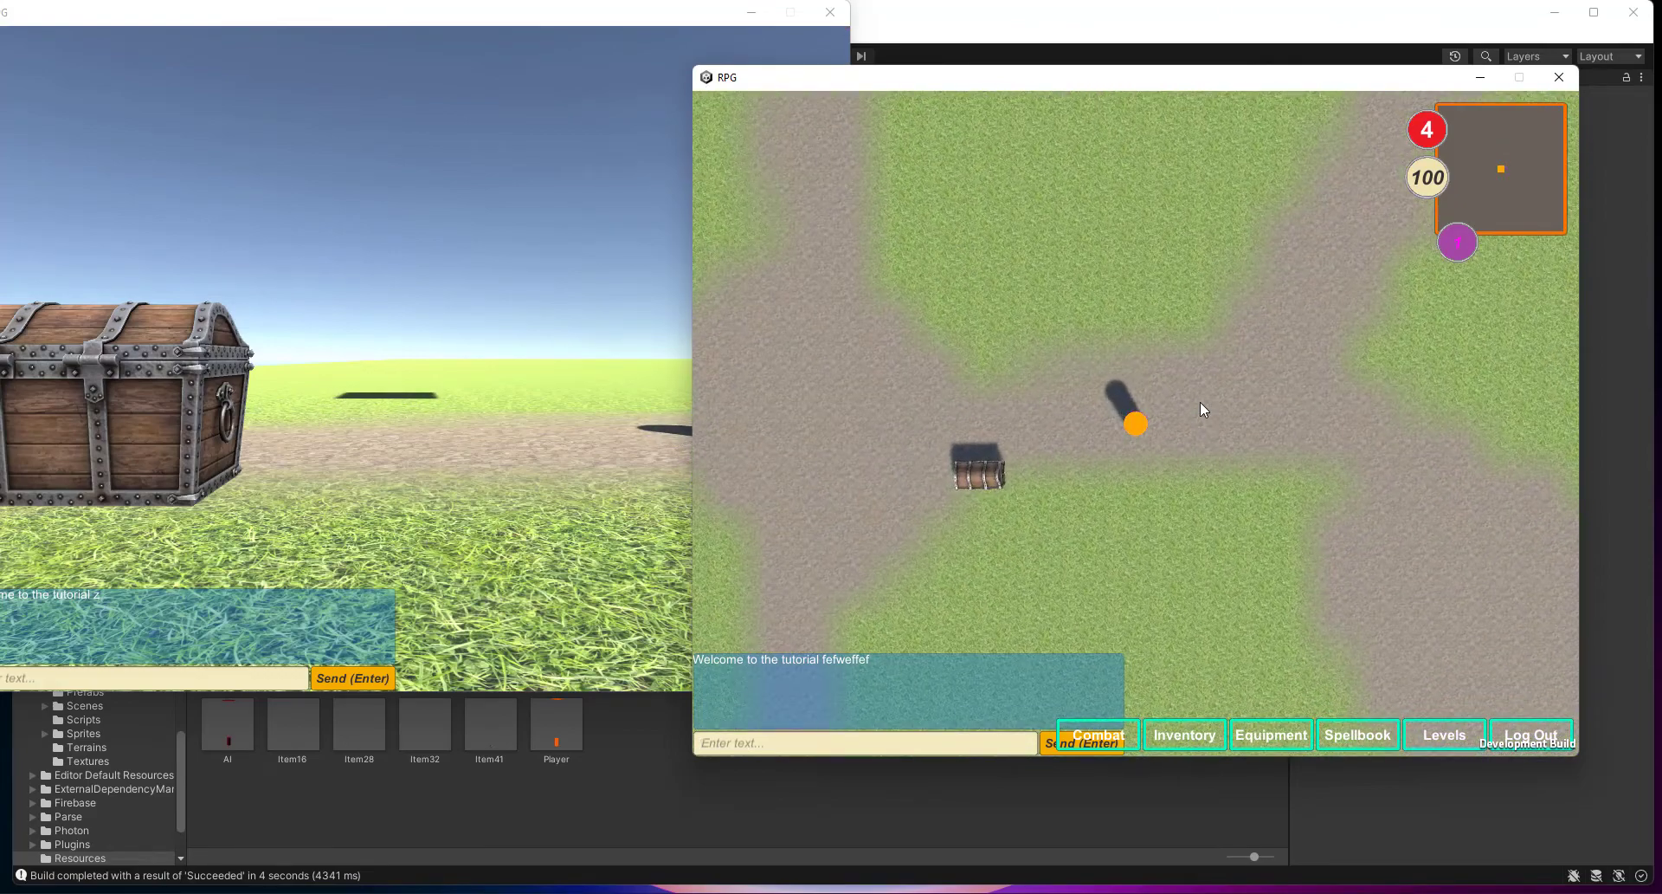
mouse_move(1183, 682)
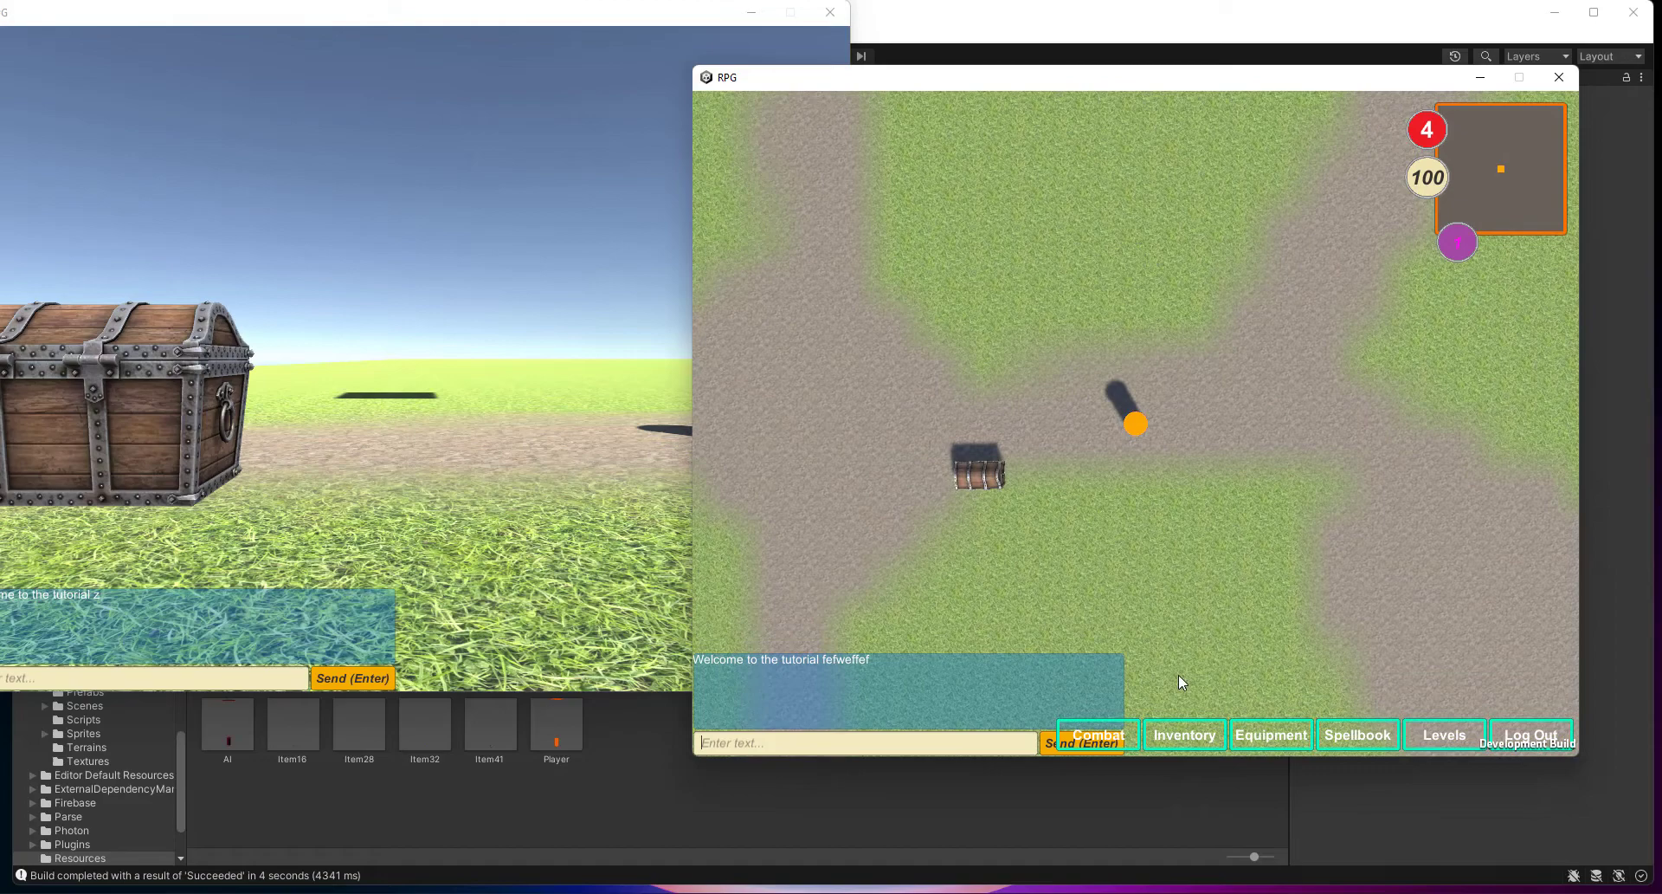
Play the running build near the chest and watch the dropped loot despawn after its lifetime
click(1183, 734)
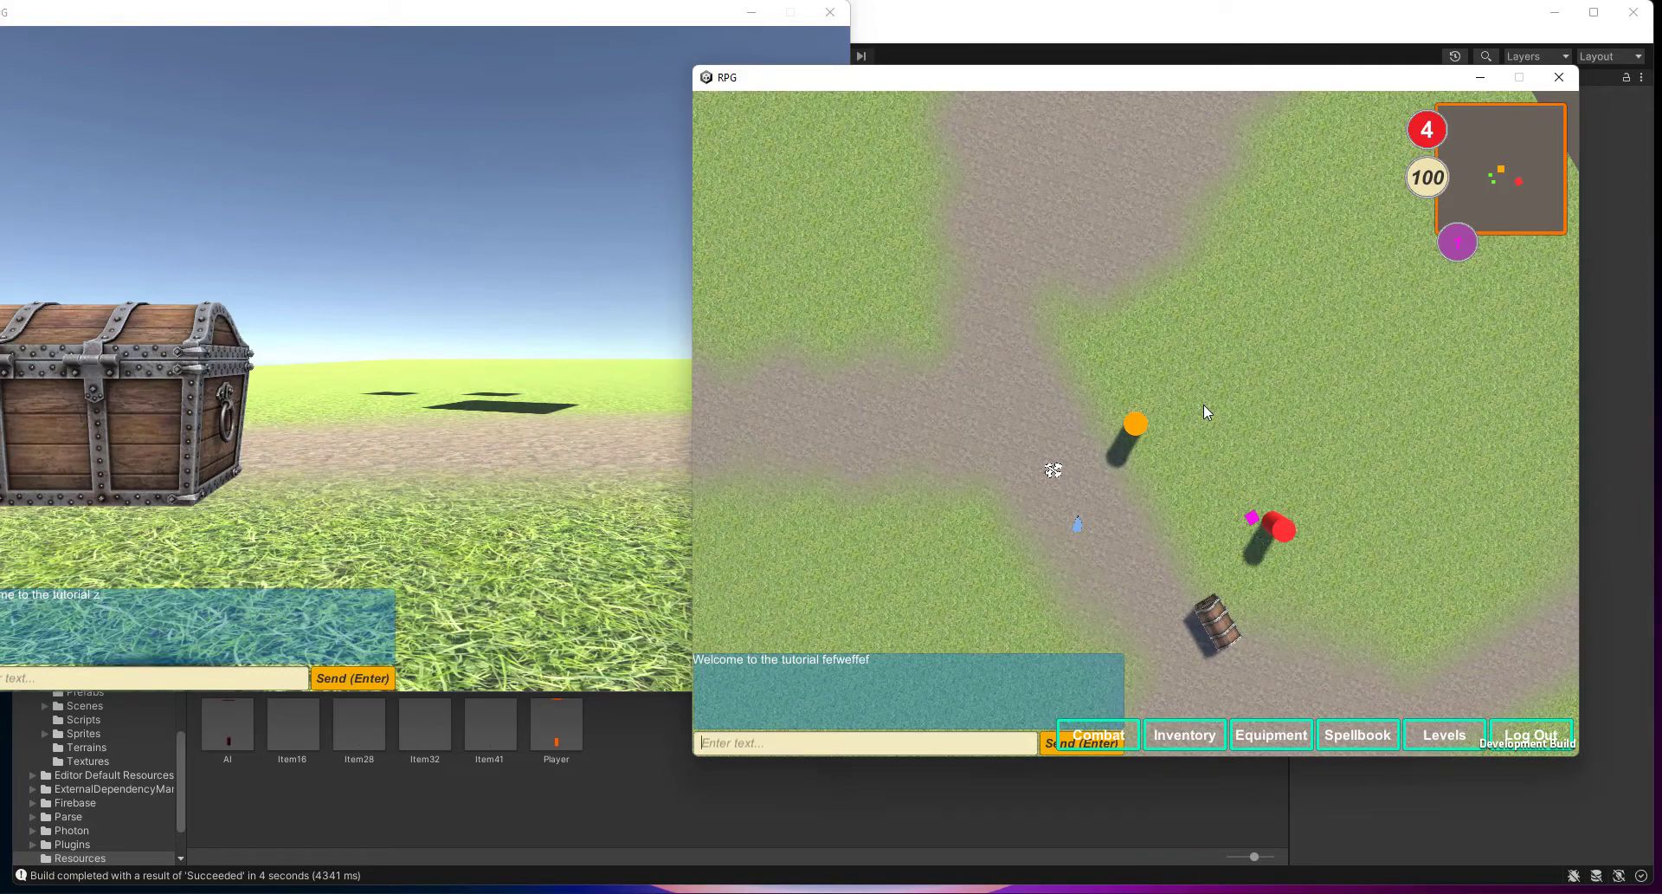
click(864, 742)
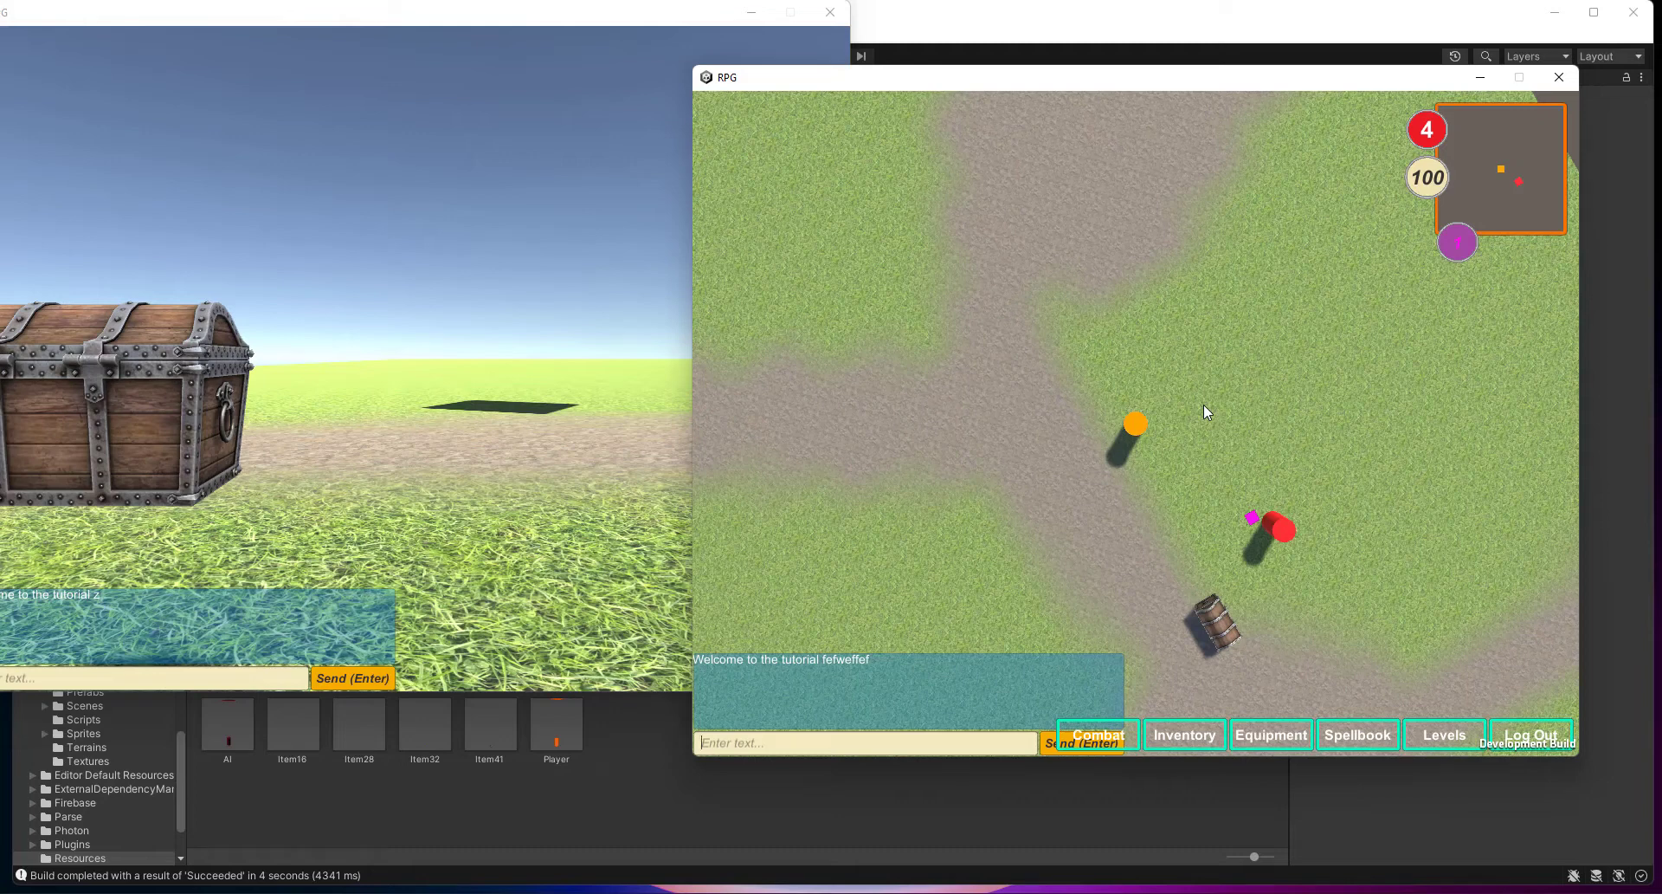
mouse_move(1072, 139)
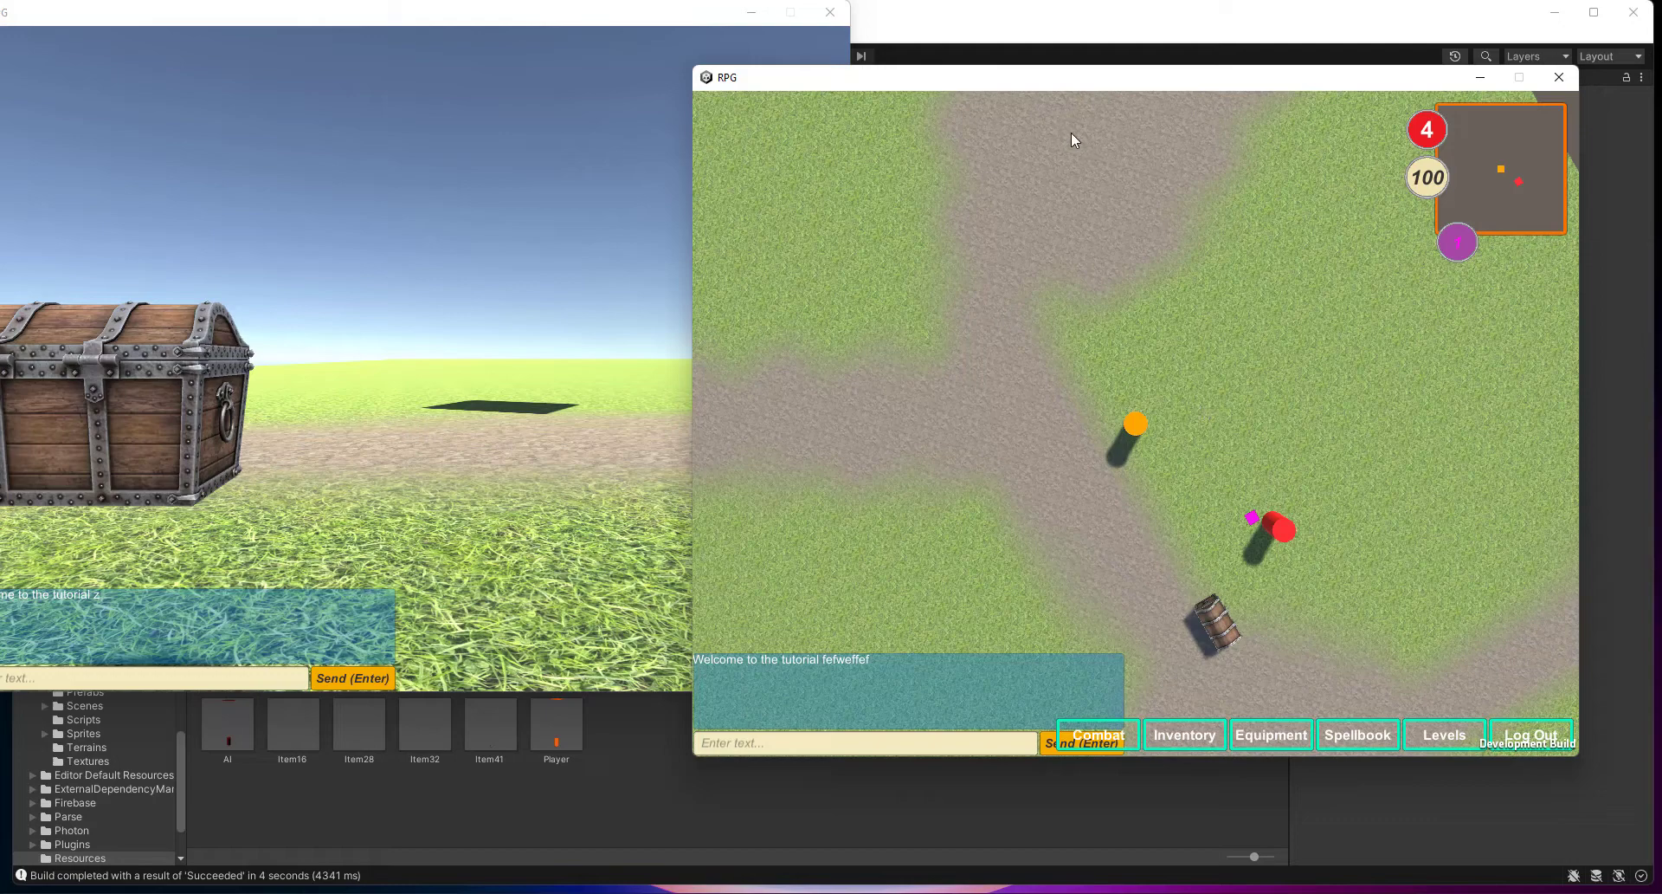